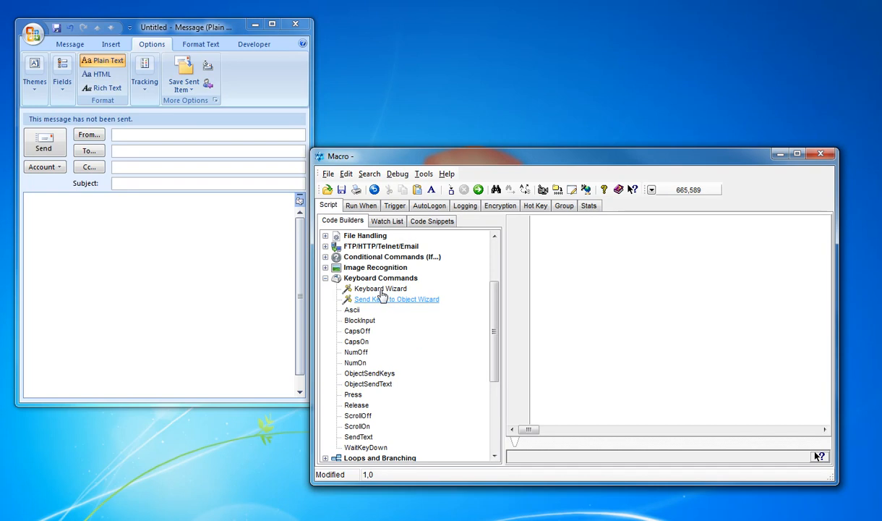
mouse_move(403, 306)
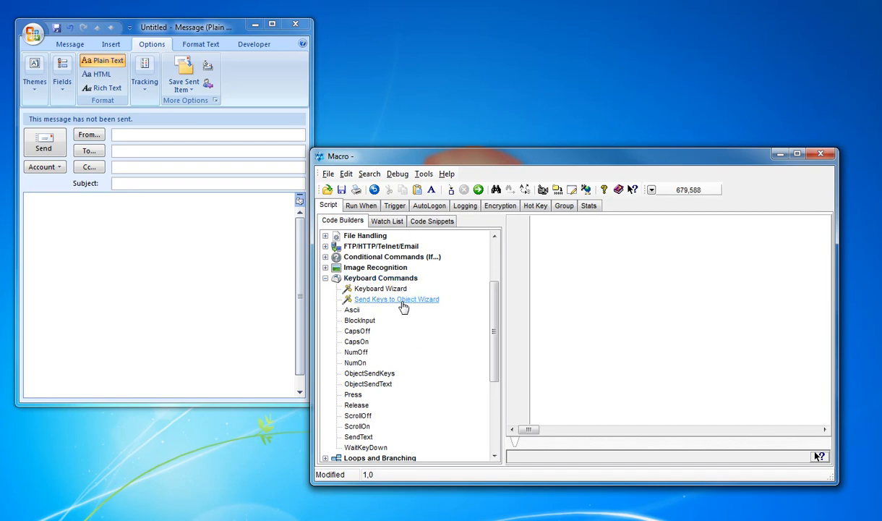
Generate and insert code that sends 'me@mjt' into the Outlook message's From field
left_click(396, 299)
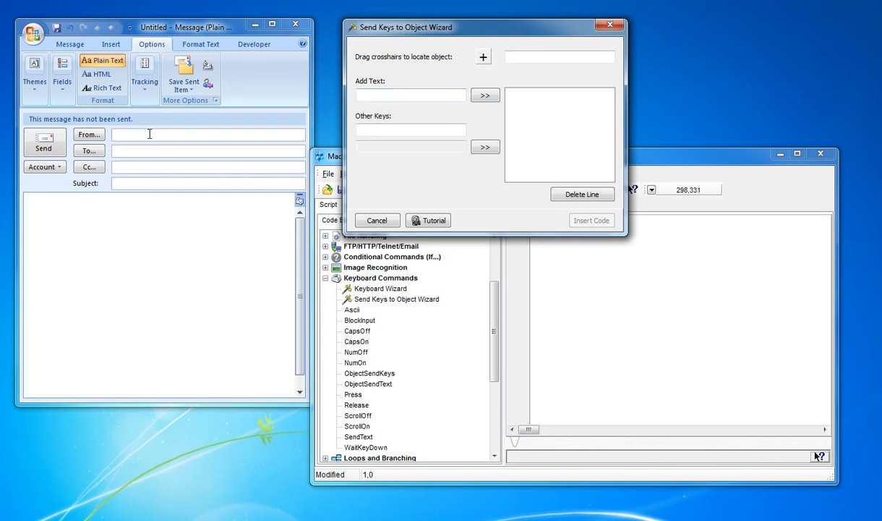
mouse_move(135, 135)
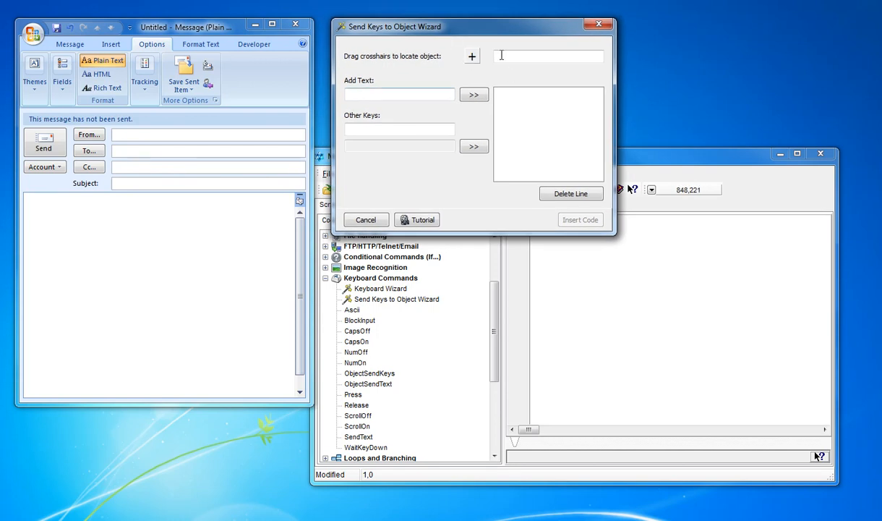
left_click_drag(471, 56, 444, 67)
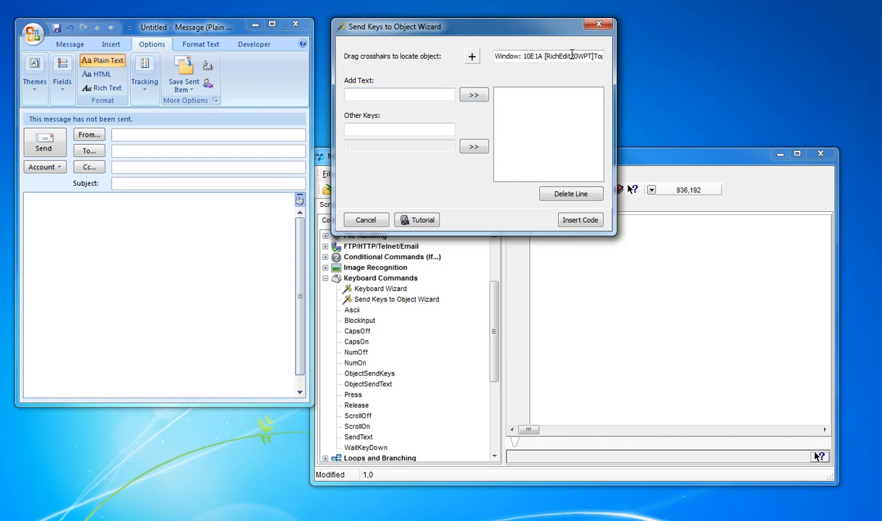
left_click(399, 94)
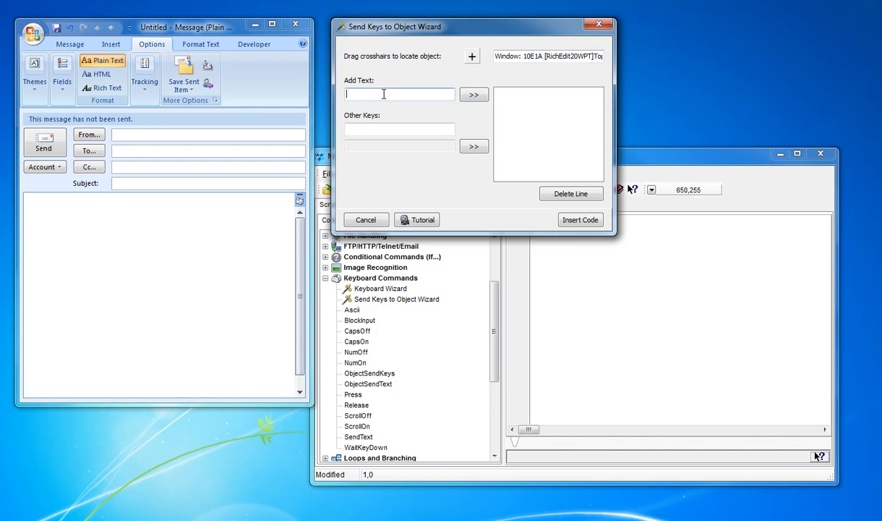
type("me@mjt")
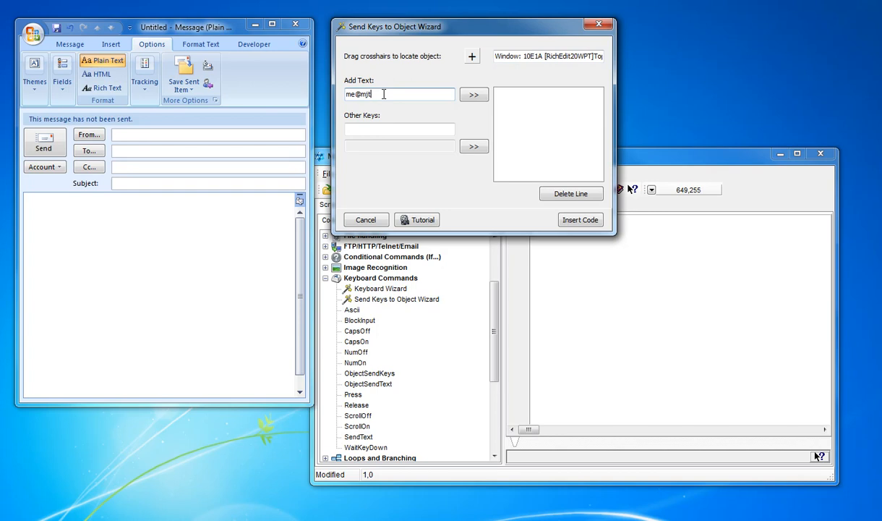
left_click(474, 94)
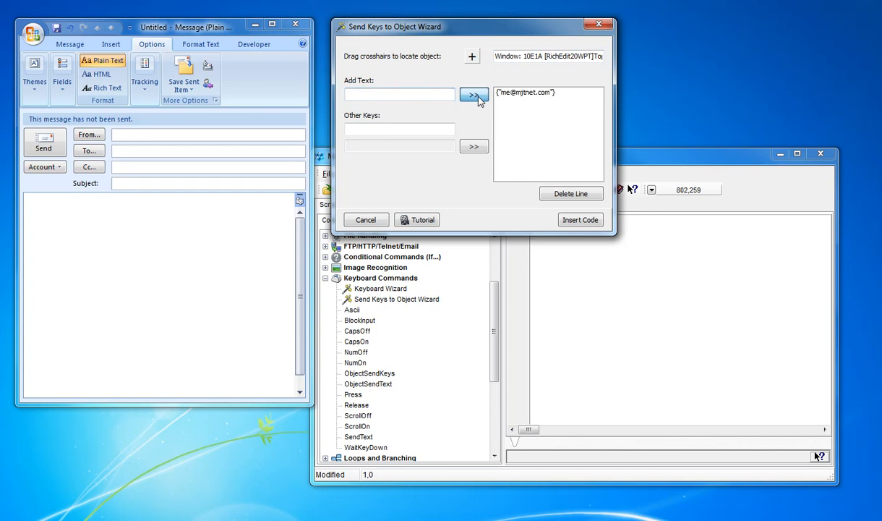
left_click(580, 219)
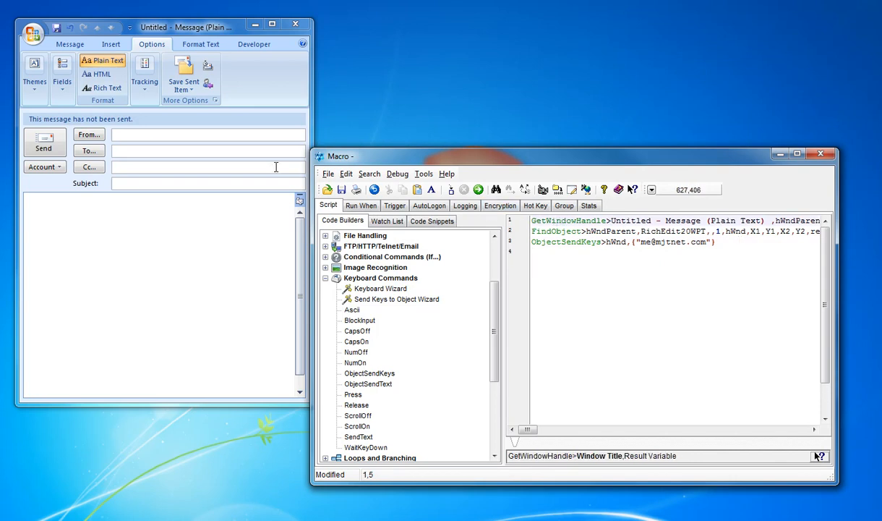
Insert a second block of send-keys code that sends the address 'you@the'
left_click(209, 134)
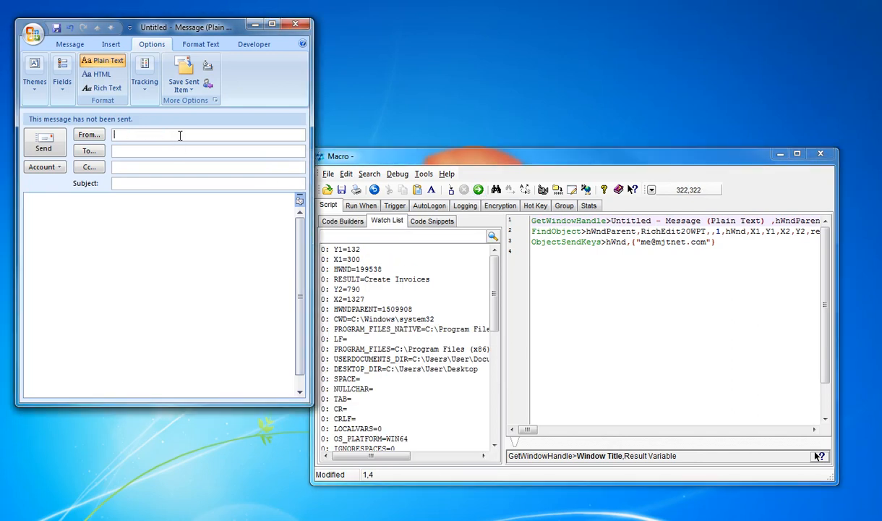
left_click(724, 253)
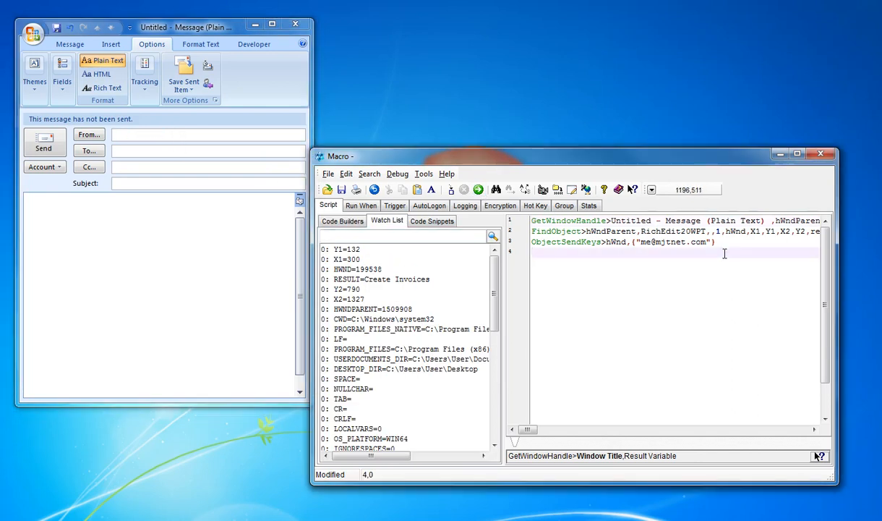
left_click(342, 221)
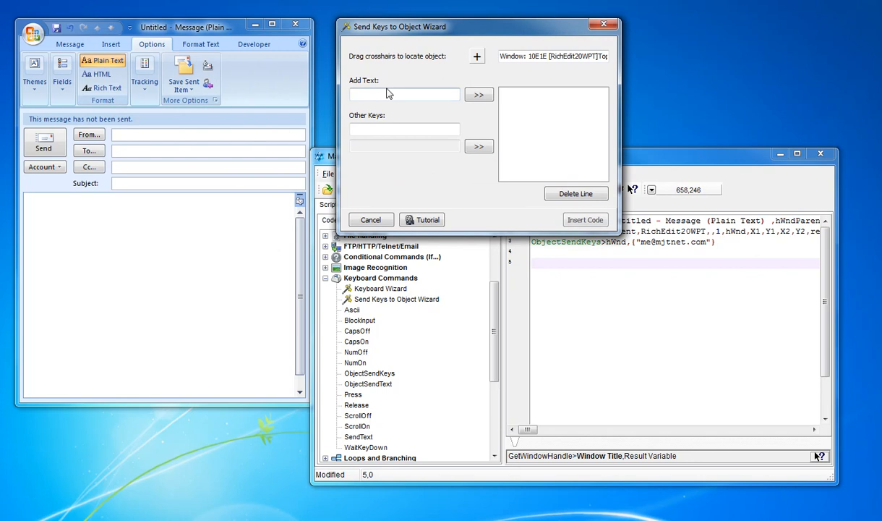
type("you@the")
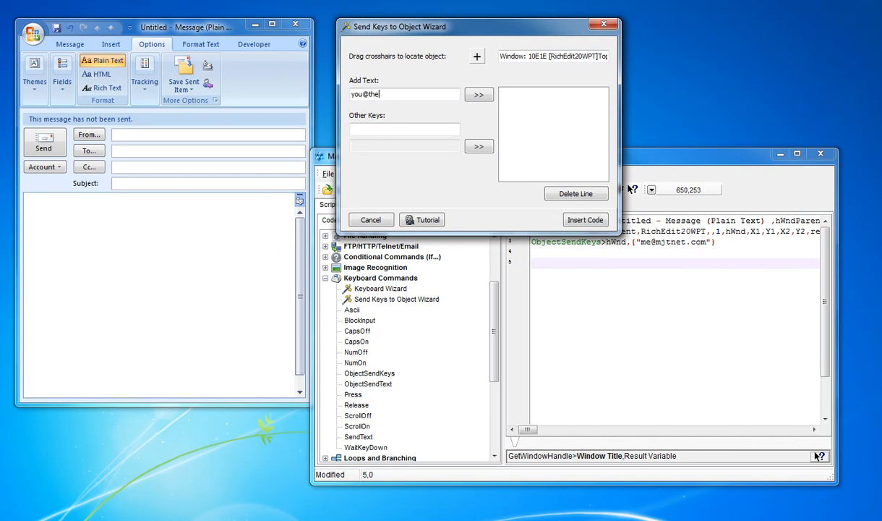
left_click(479, 95)
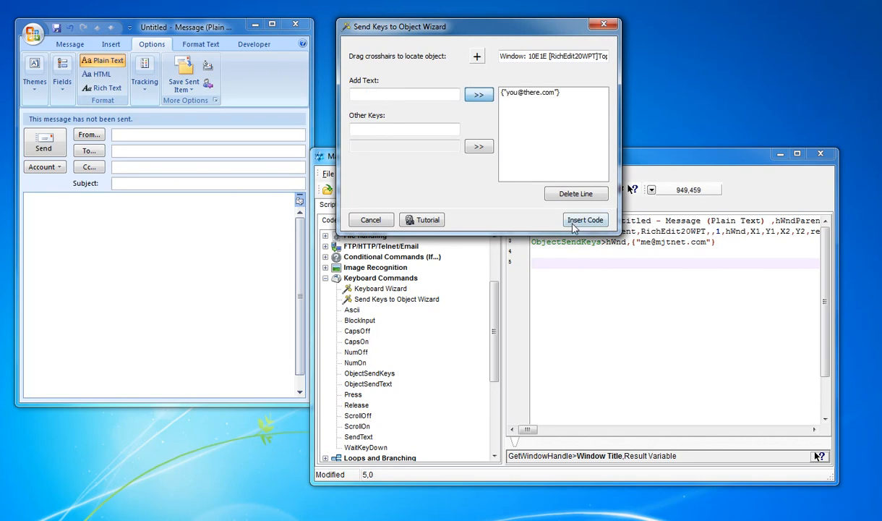
left_click(585, 220)
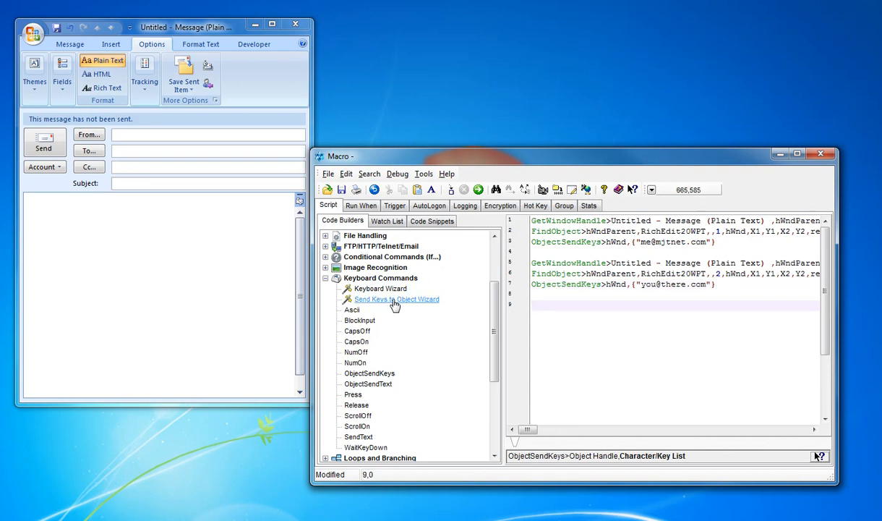
Insert code that sends 'Did you get my report' into the Subject field
left_click(397, 298)
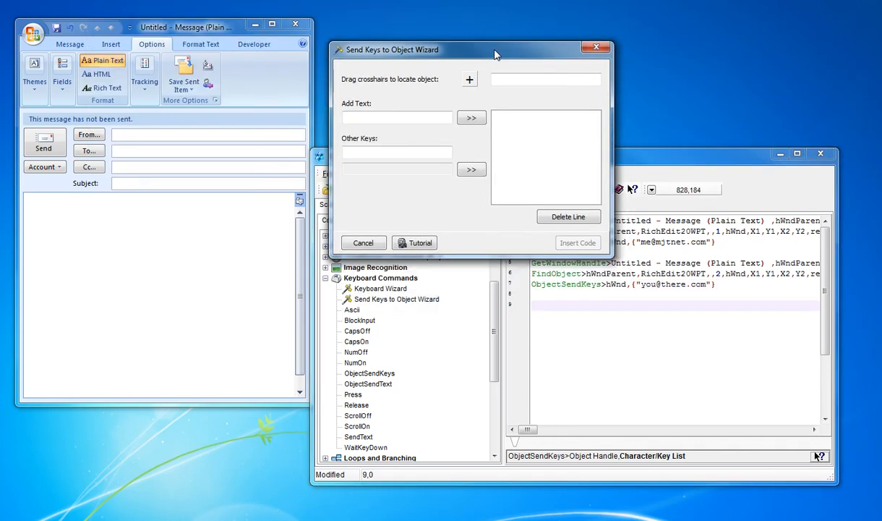
left_click_drag(469, 78, 175, 182)
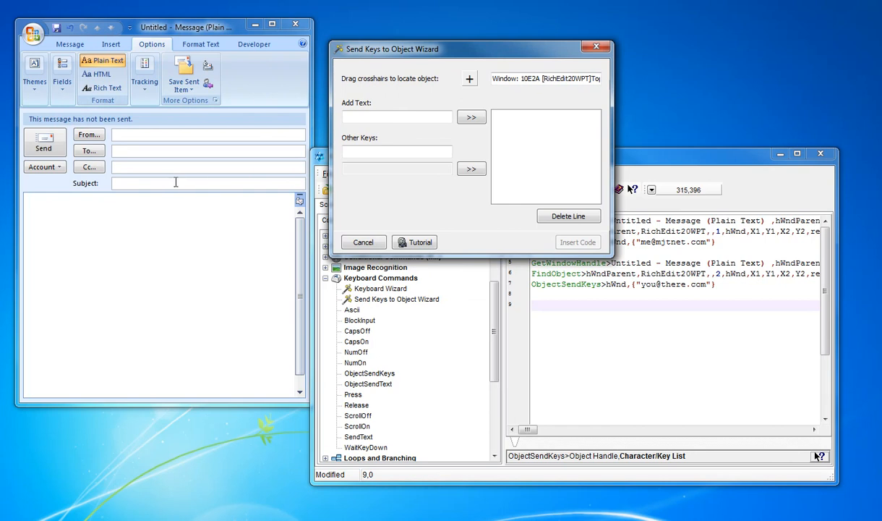
type("Did you get")
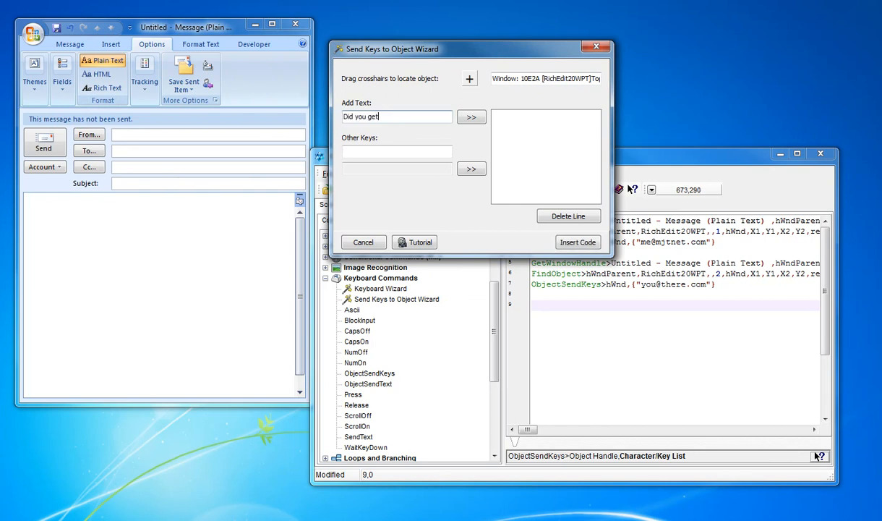
type("my report")
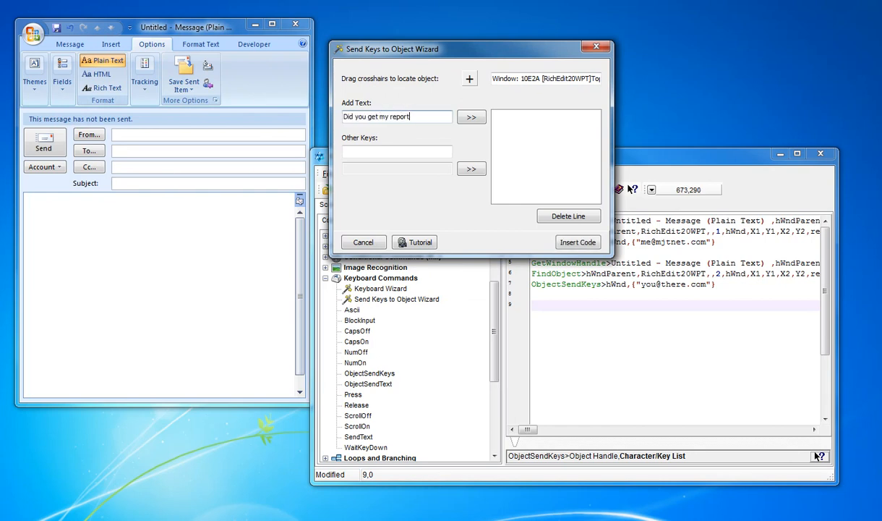
left_click(471, 117)
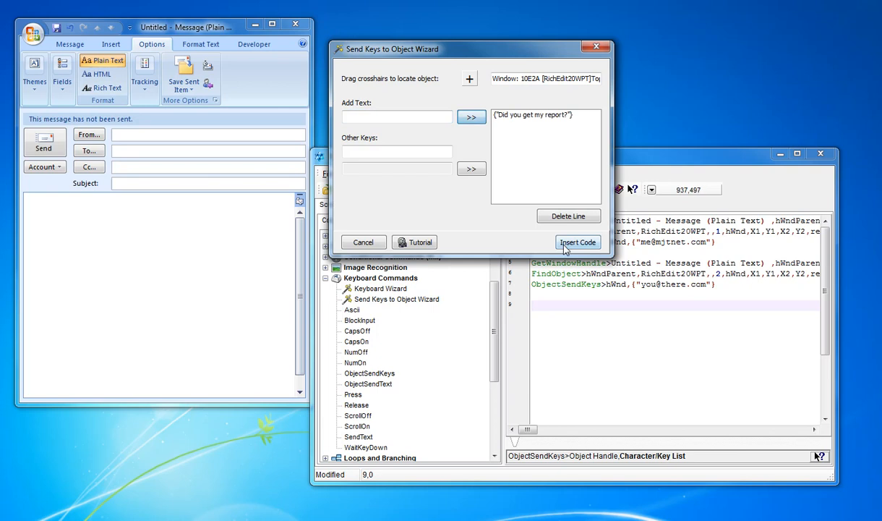
left_click(578, 241)
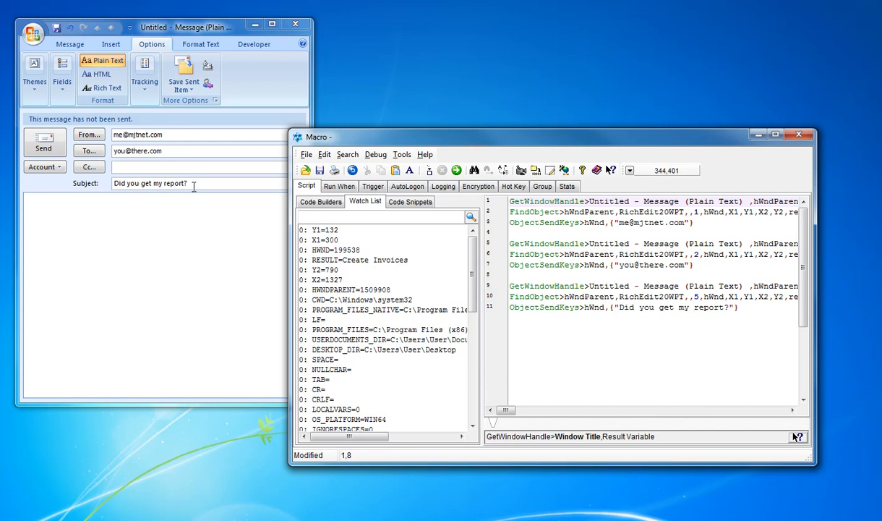
mouse_move(180, 31)
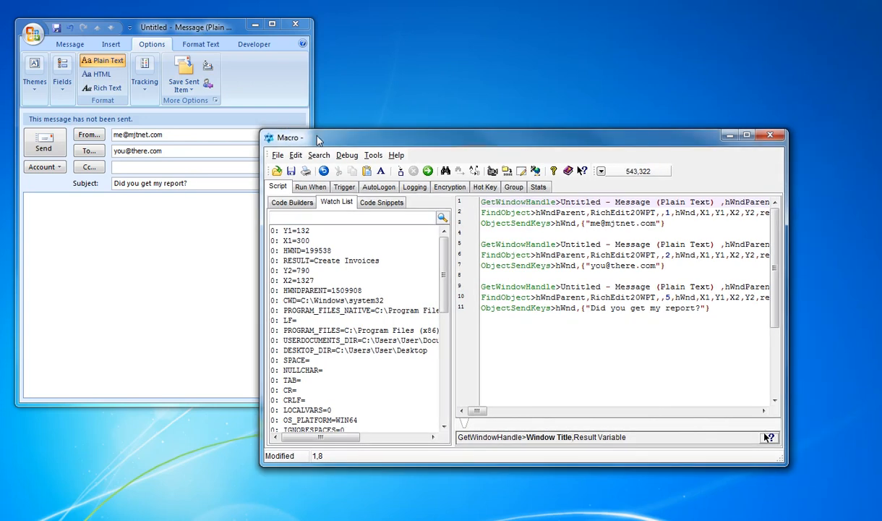
mouse_move(630, 304)
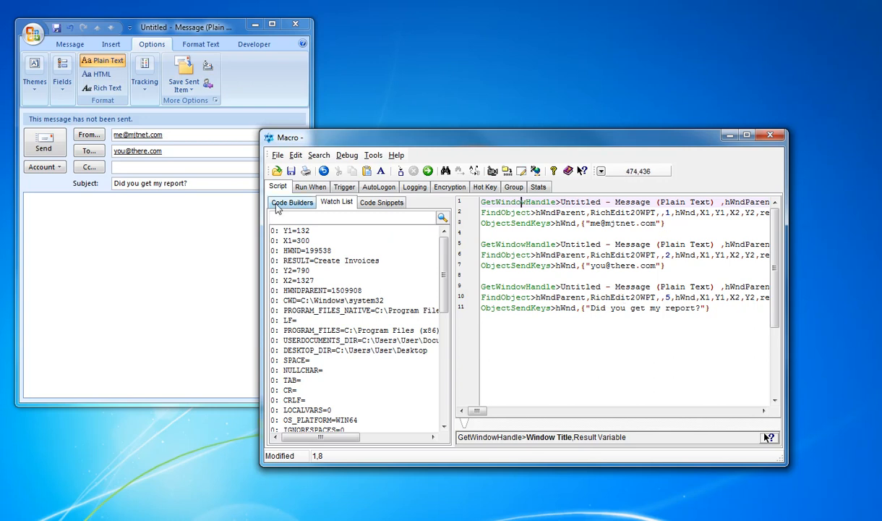
Return to the Code Builders list after the macro fills the message
left_click(293, 202)
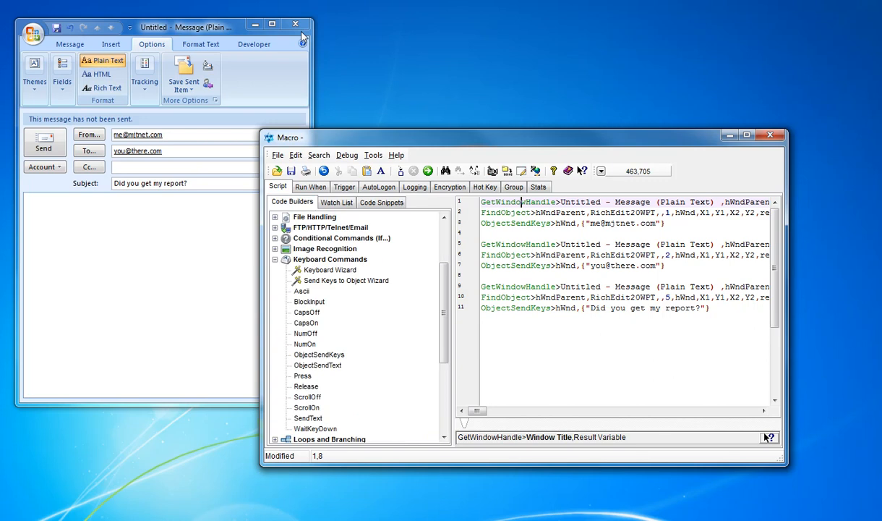
Close the unsent Outlook message
left_click(295, 24)
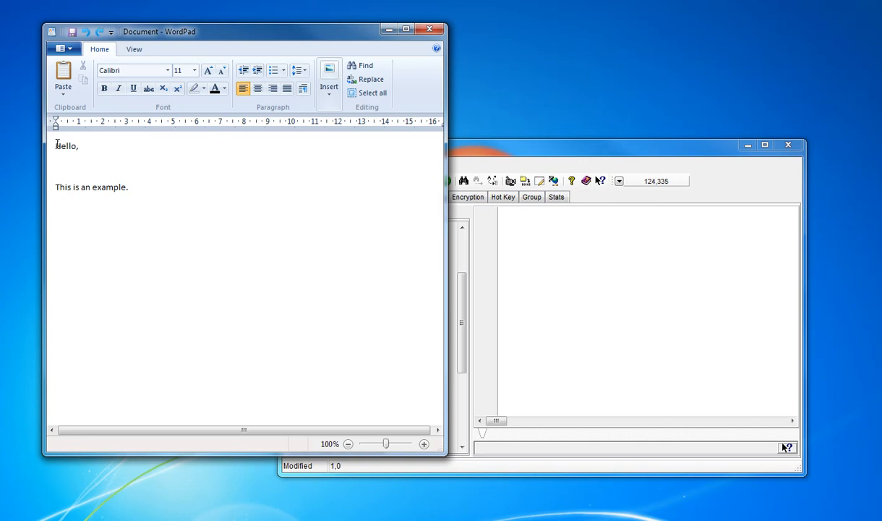
mouse_move(496, 153)
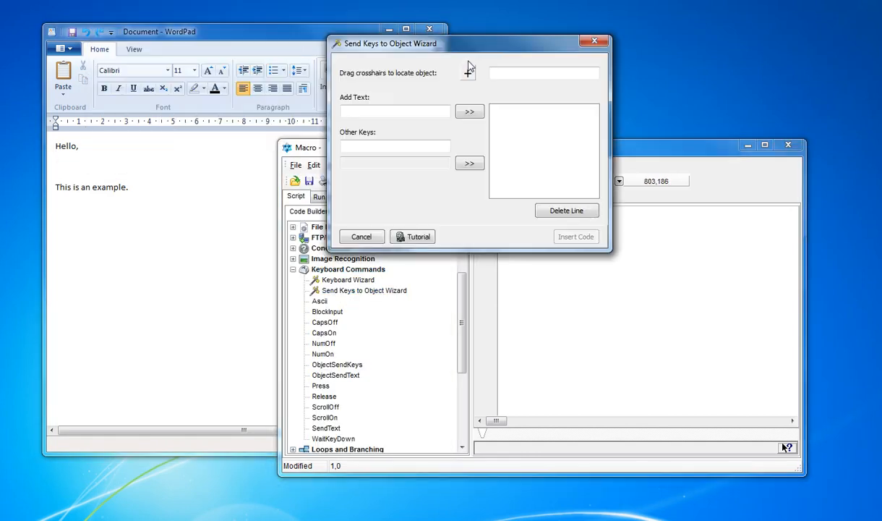
Target WordPad's text area and get ready to capture the Ctrl+Home keystroke
left_click_drag(468, 69, 167, 173)
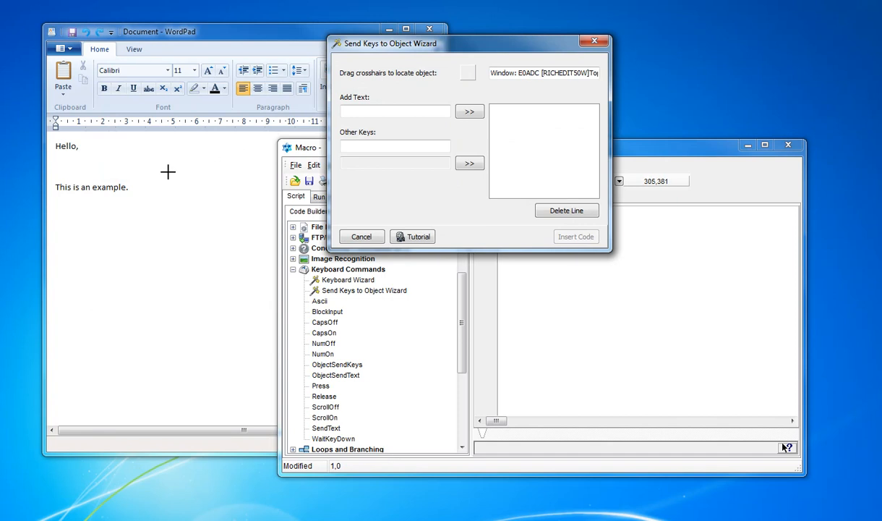
left_click(395, 146)
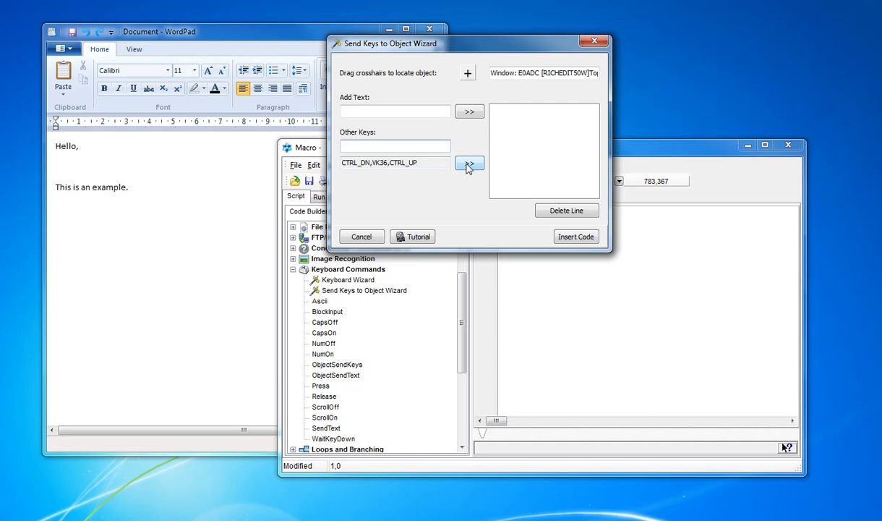
Add Ctrl+Home, Shift+Ctrl+End, Delete and 'Bye Bye', then insert the code
left_click(470, 163)
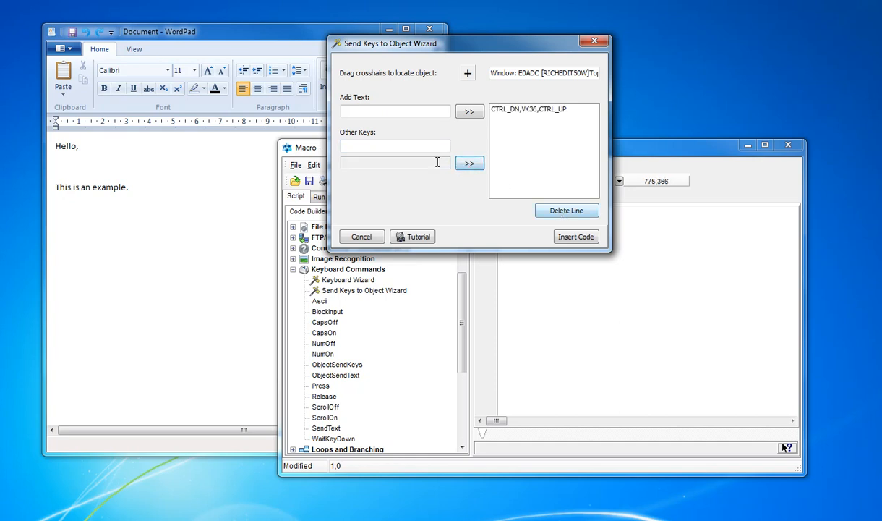
left_click(395, 146)
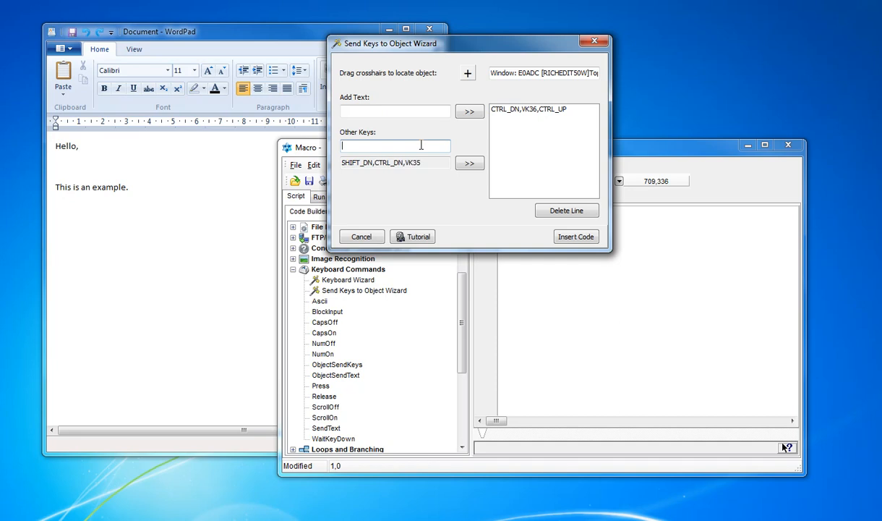
left_click(470, 163)
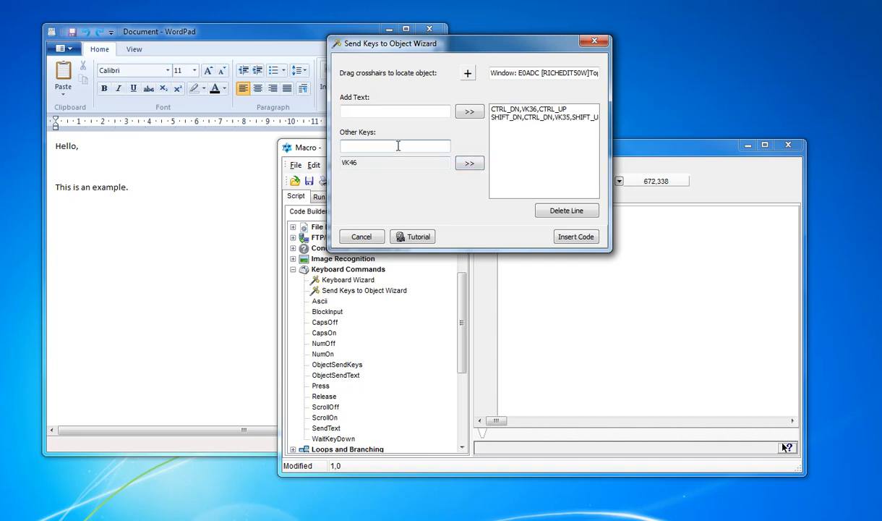
left_click(470, 162)
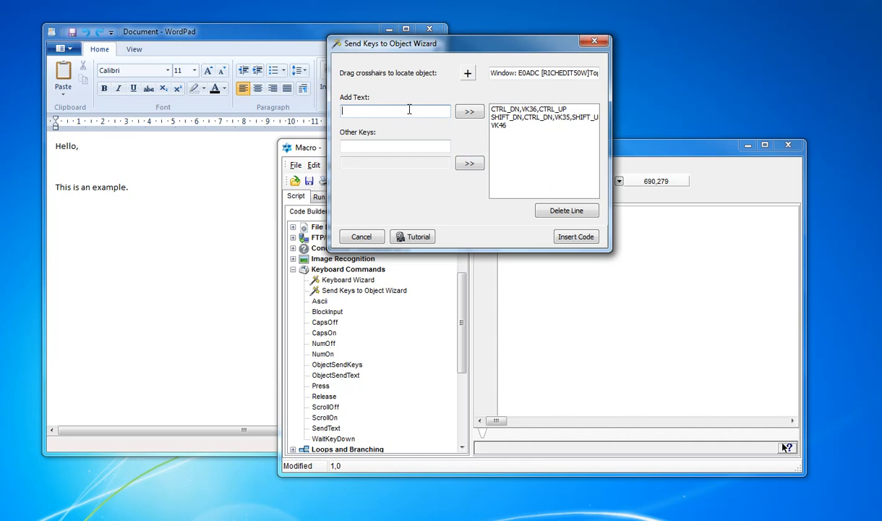
type("Bye Bye")
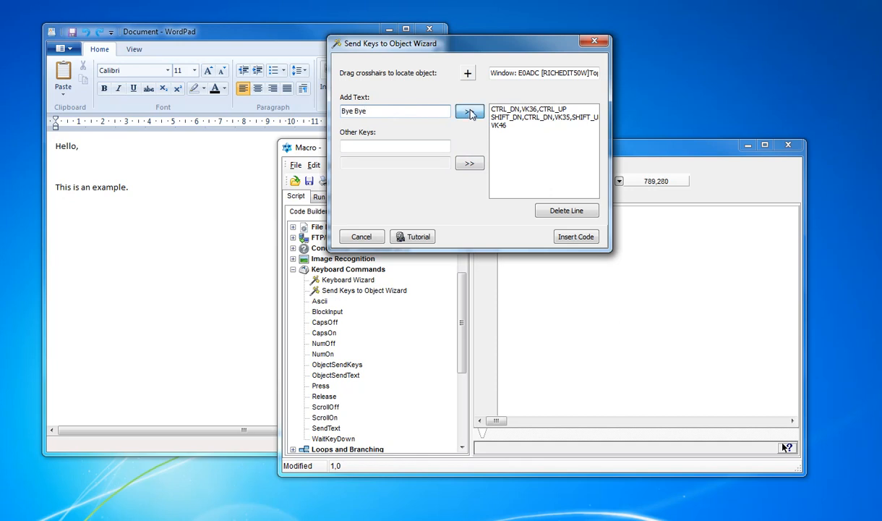
left_click(469, 111)
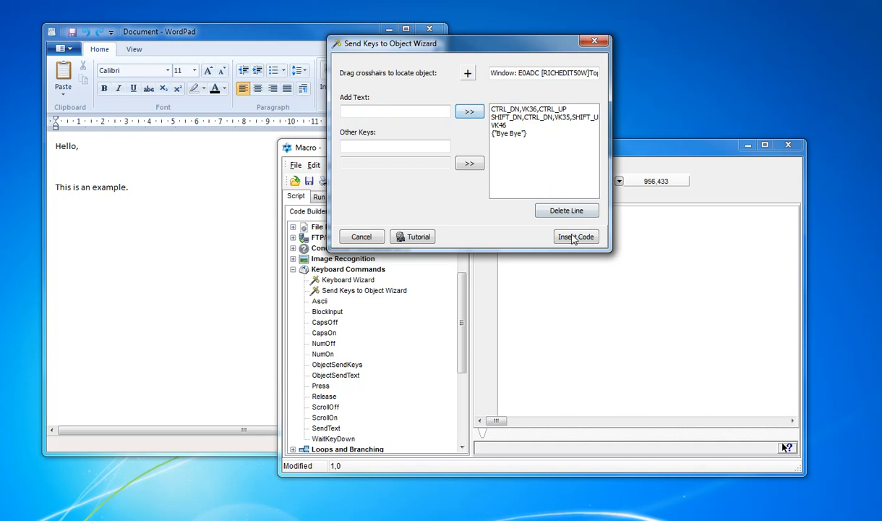
left_click(575, 237)
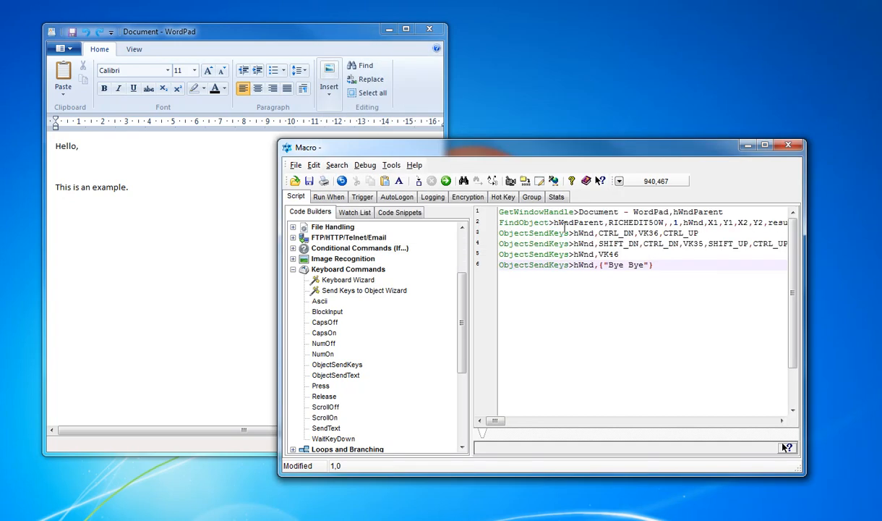
mouse_move(675, 230)
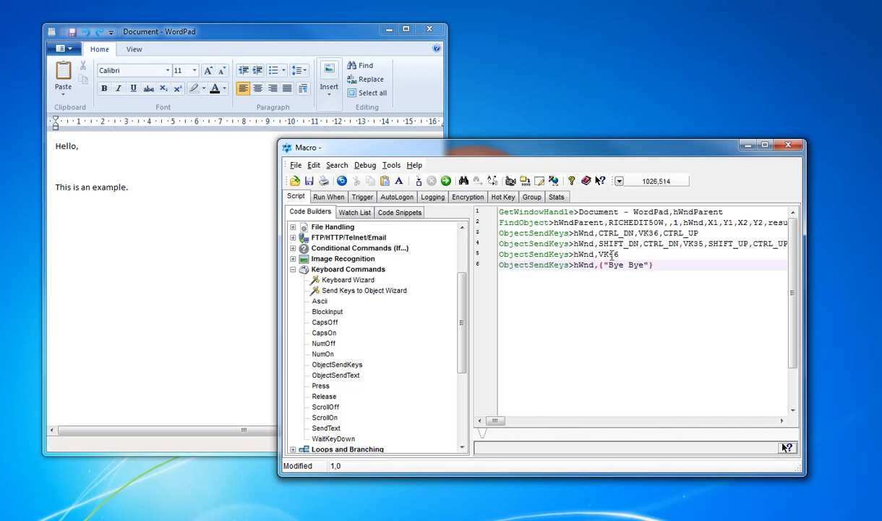
left_click(582, 211)
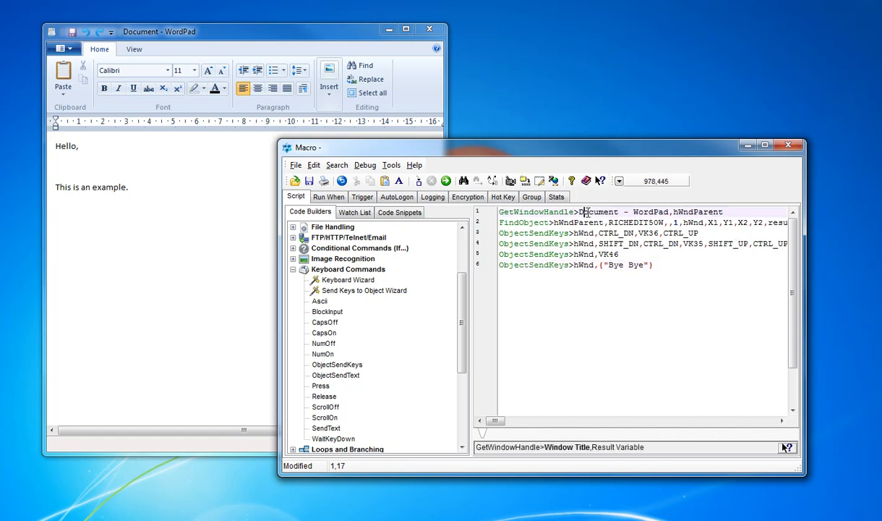